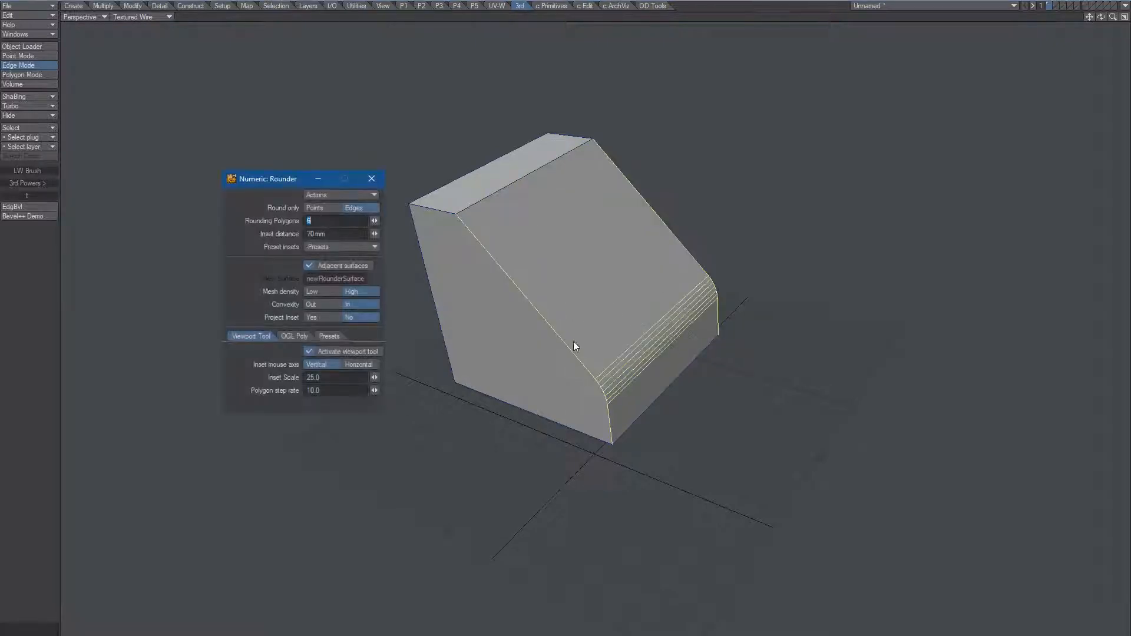
Apply the Numeric Rounder to the selected edges, producing the profile with two rounded corners.
left_click(371, 178)
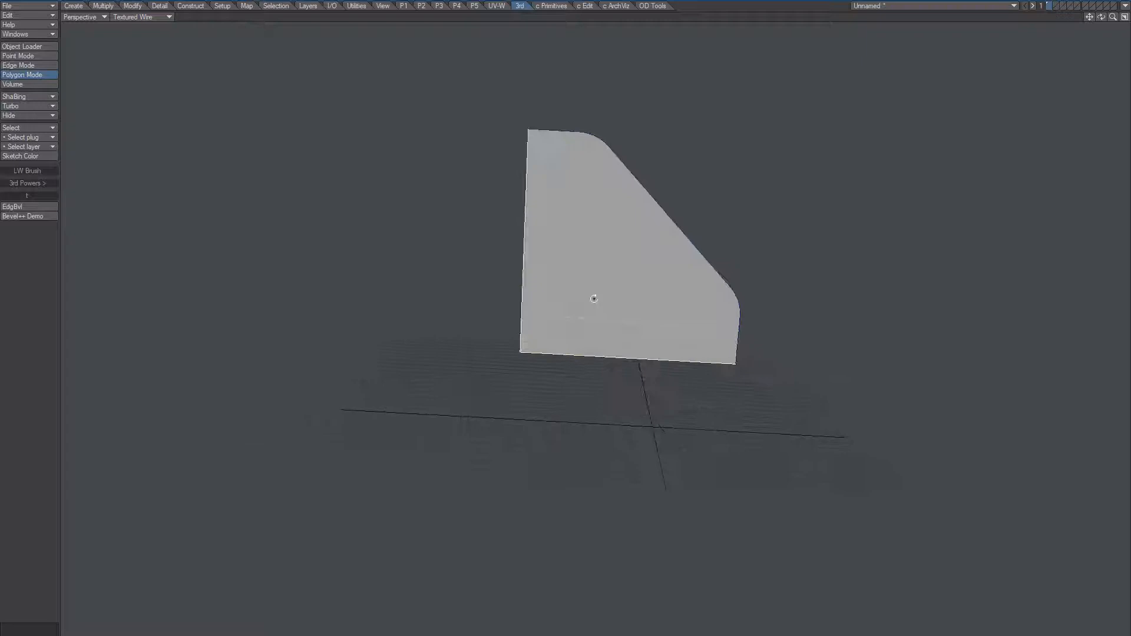
Run the Rounder on the remaining box edges so two long edges become smooth multi-segment bands.
left_click(17, 65)
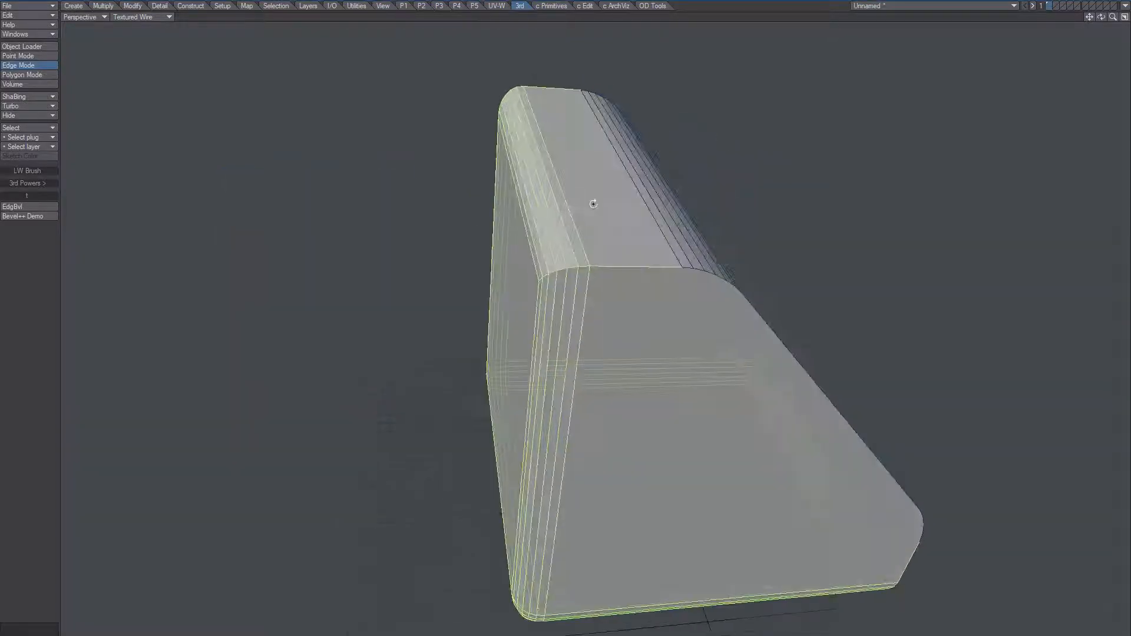
left_click_drag(591, 216, 587, 224)
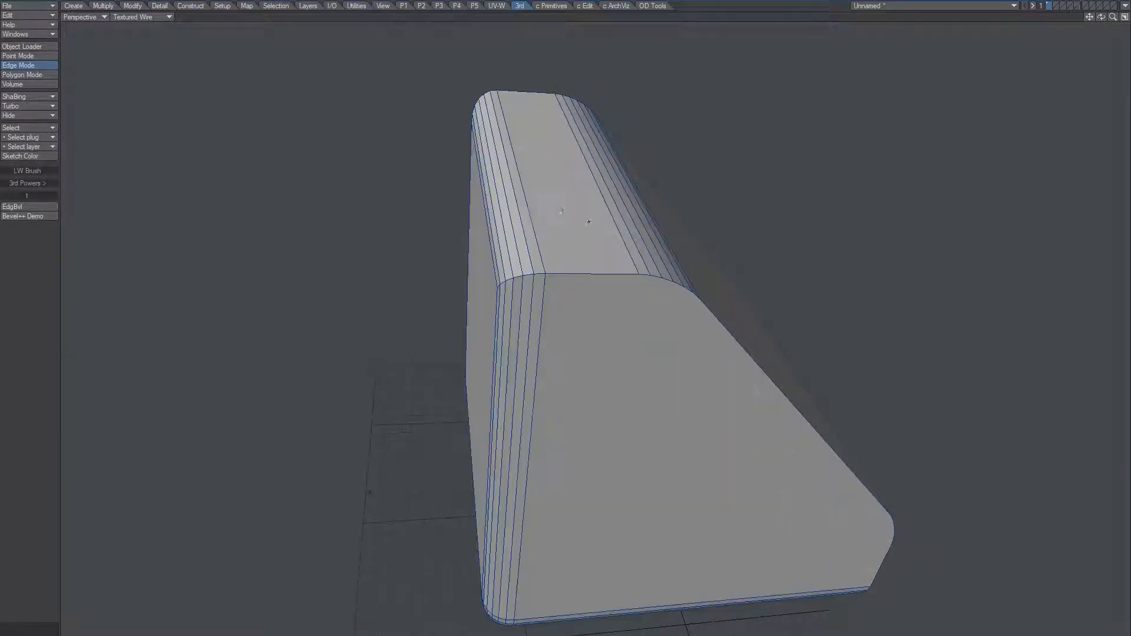
left_click(21, 74)
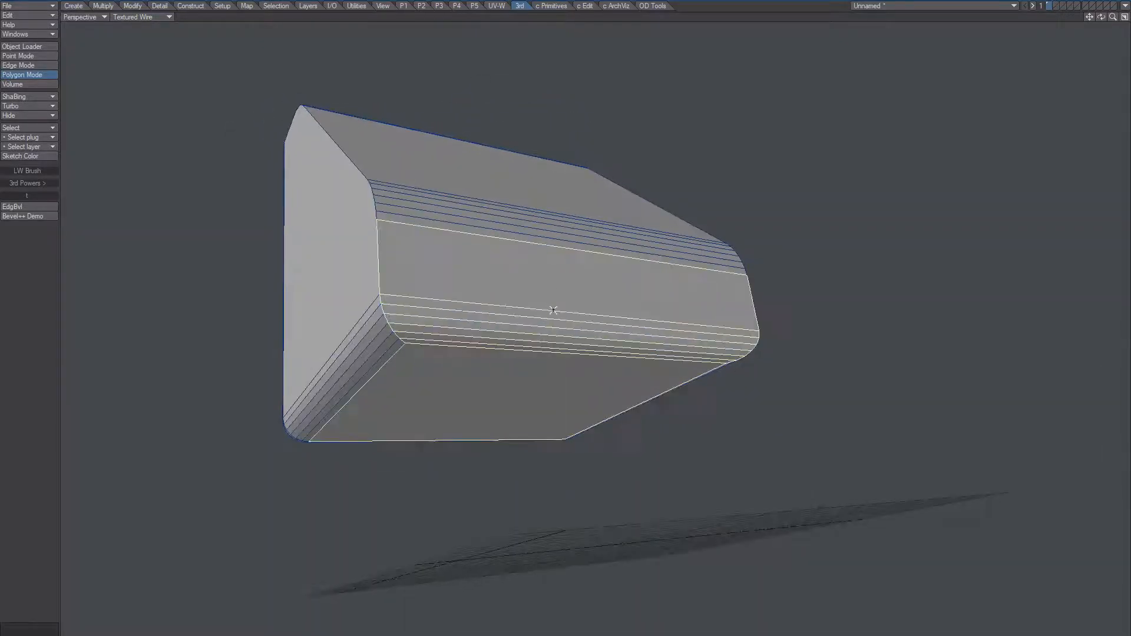
Orbit the box to view the rounded bands along its top and bottom front edges.
left_click_drag(553, 309, 586, 358)
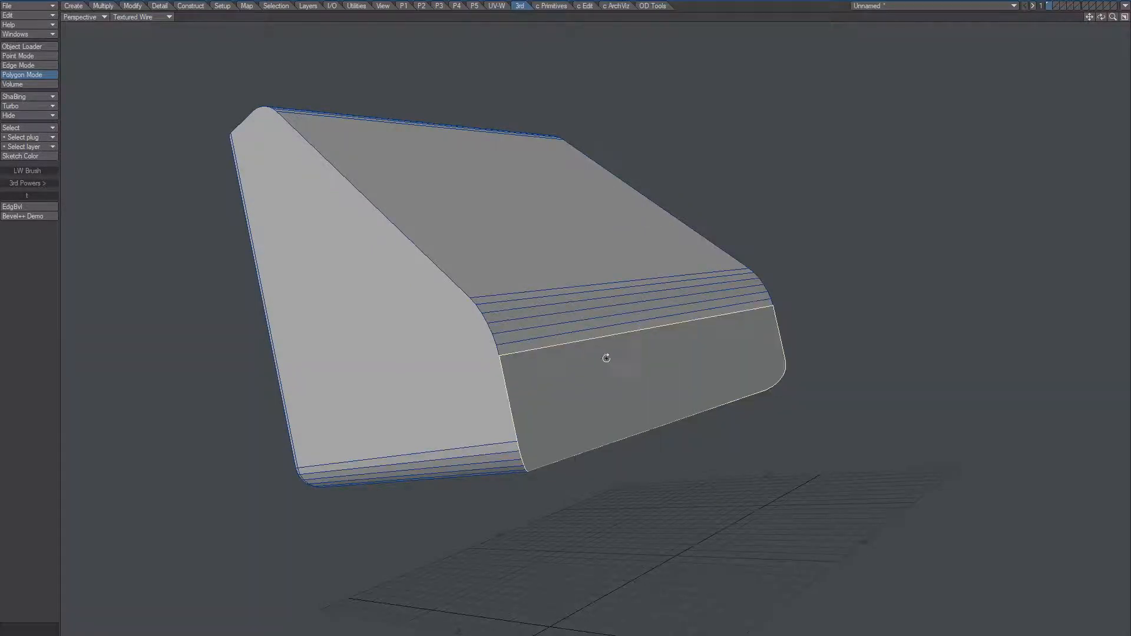
left_click_drag(607, 358, 666, 352)
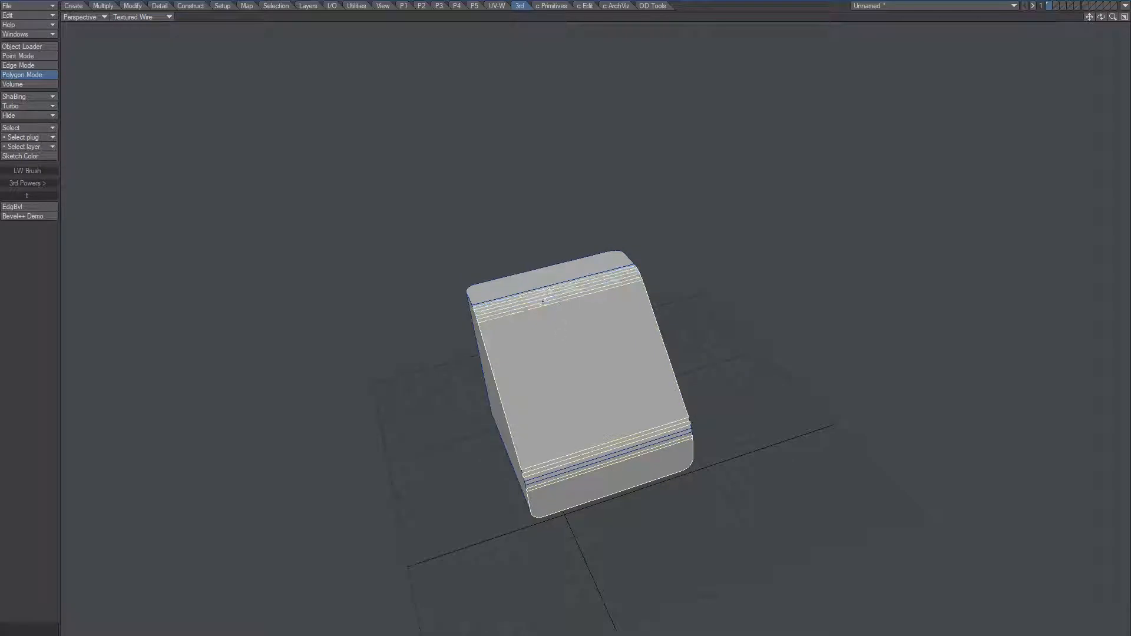
Orbit the box to check the rounded vertical band joining the rounded bottom edge.
left_click_drag(563, 361, 649, 347)
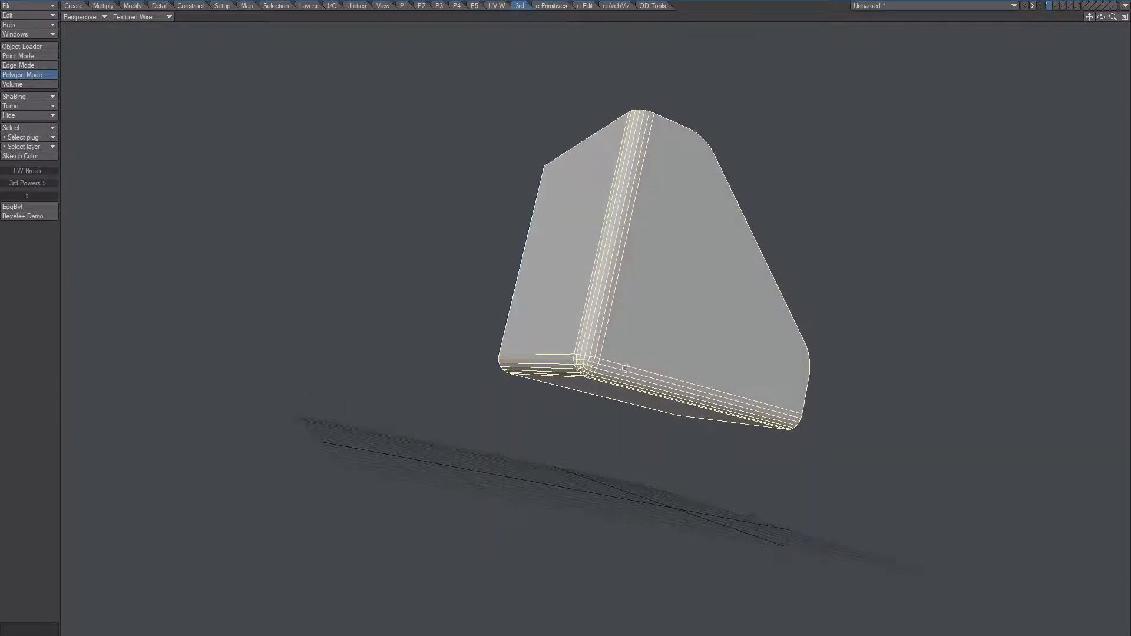
Orbit and pull back to inspect the hollow shell's floor, back and slanted side walls.
left_click_drag(625, 367, 470, 435)
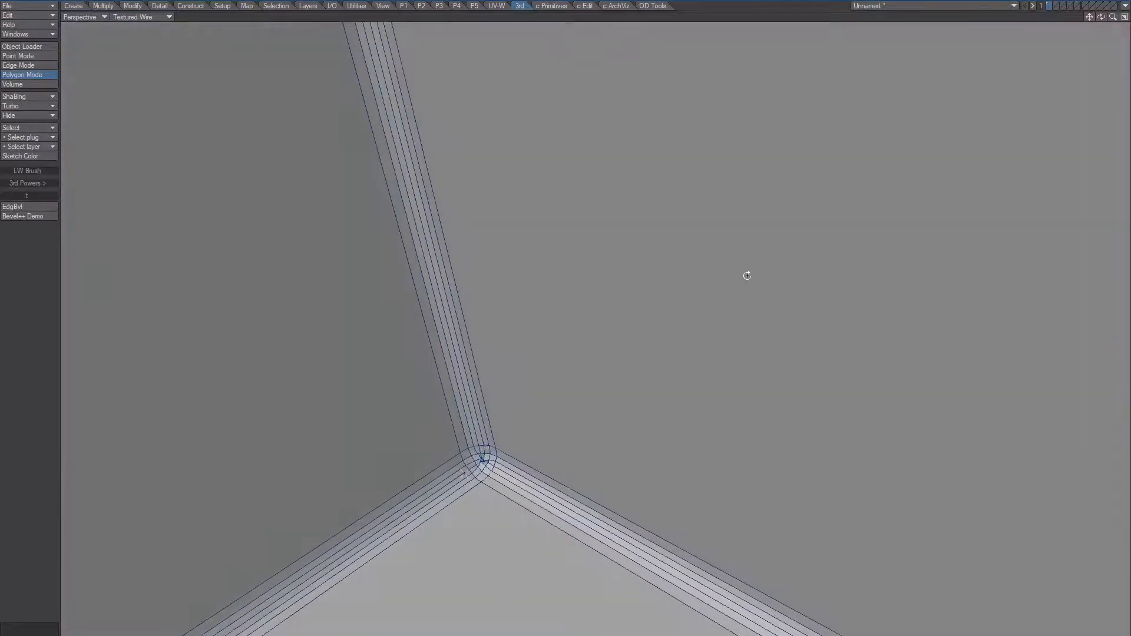
left_click_drag(747, 276, 608, 386)
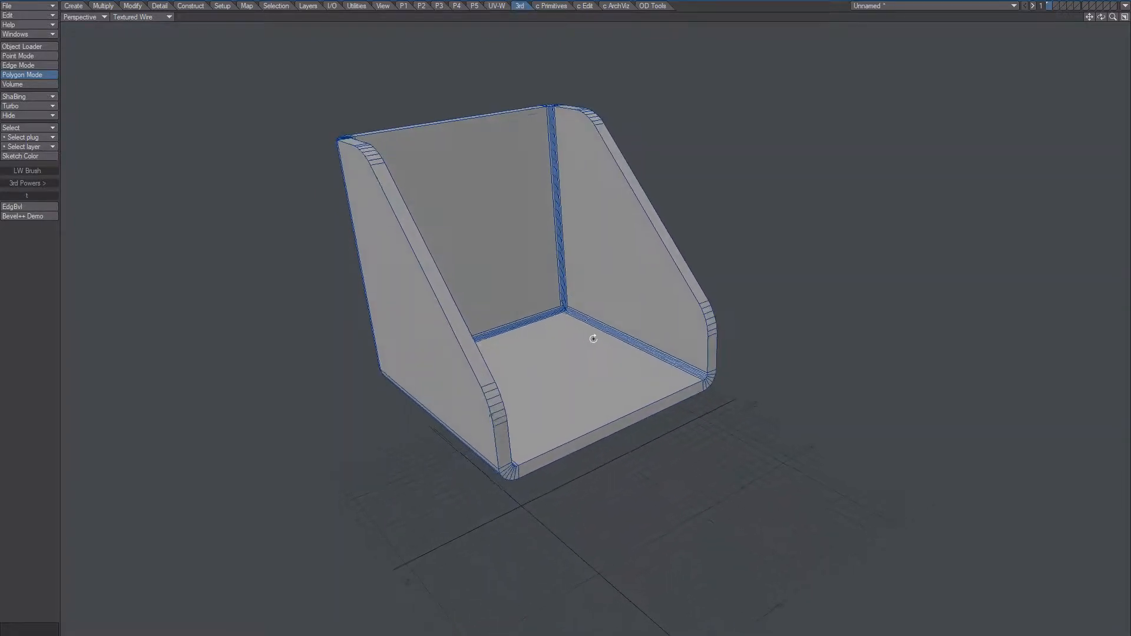
left_click_drag(593, 339, 563, 412)
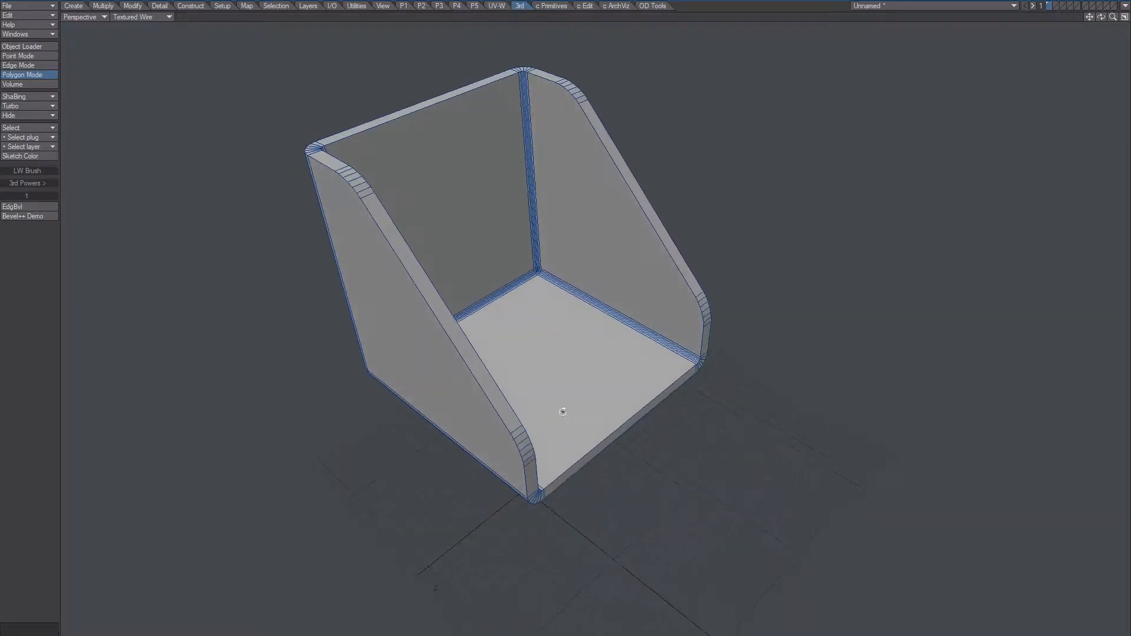
left_click_drag(563, 412, 703, 497)
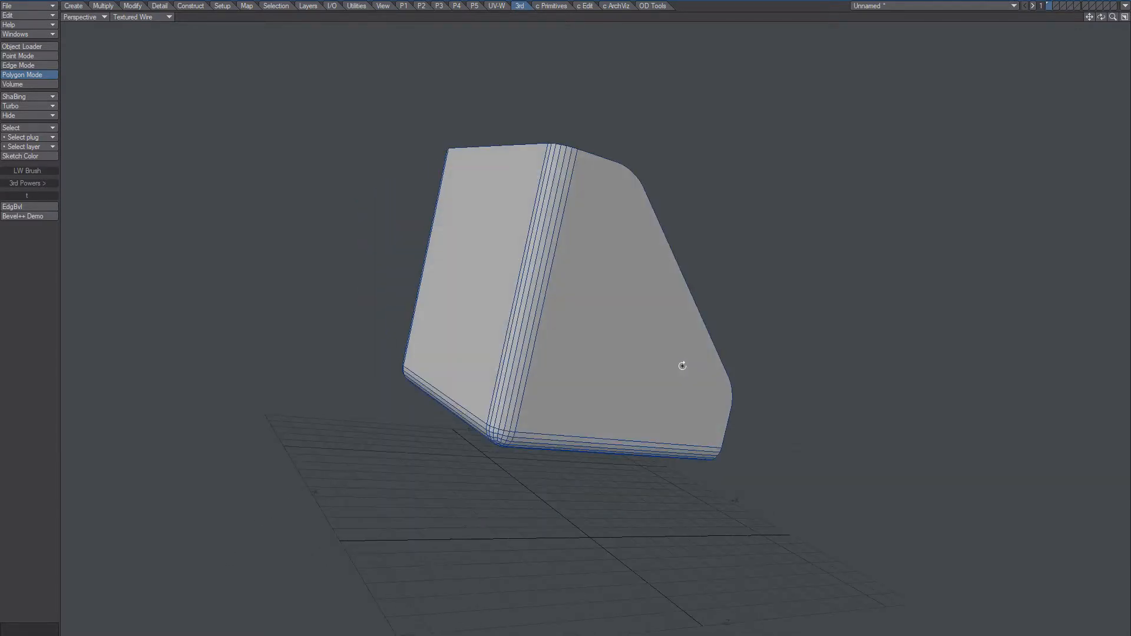
left_click_drag(682, 366, 603, 323)
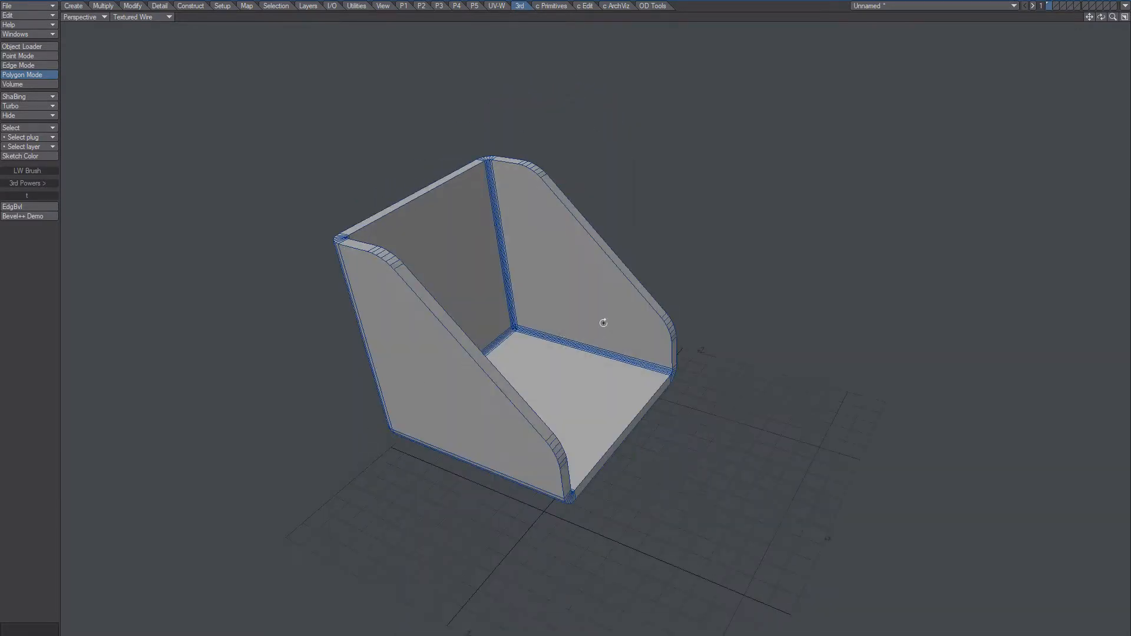